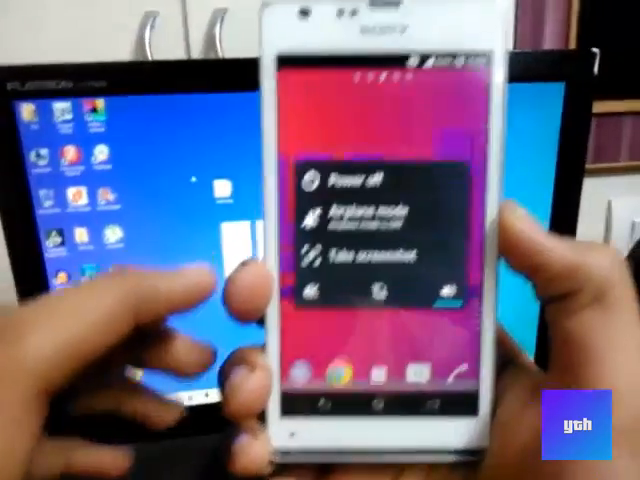
# Step: Choose Power off from the phone's power menu to bring up the shutdown confirmation
pyautogui.click(348, 180)
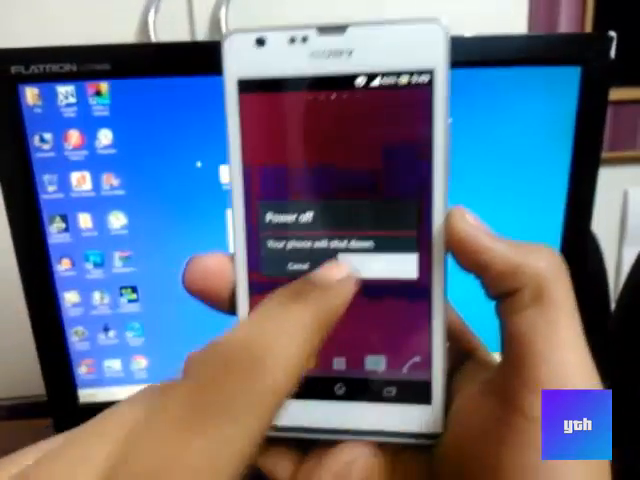